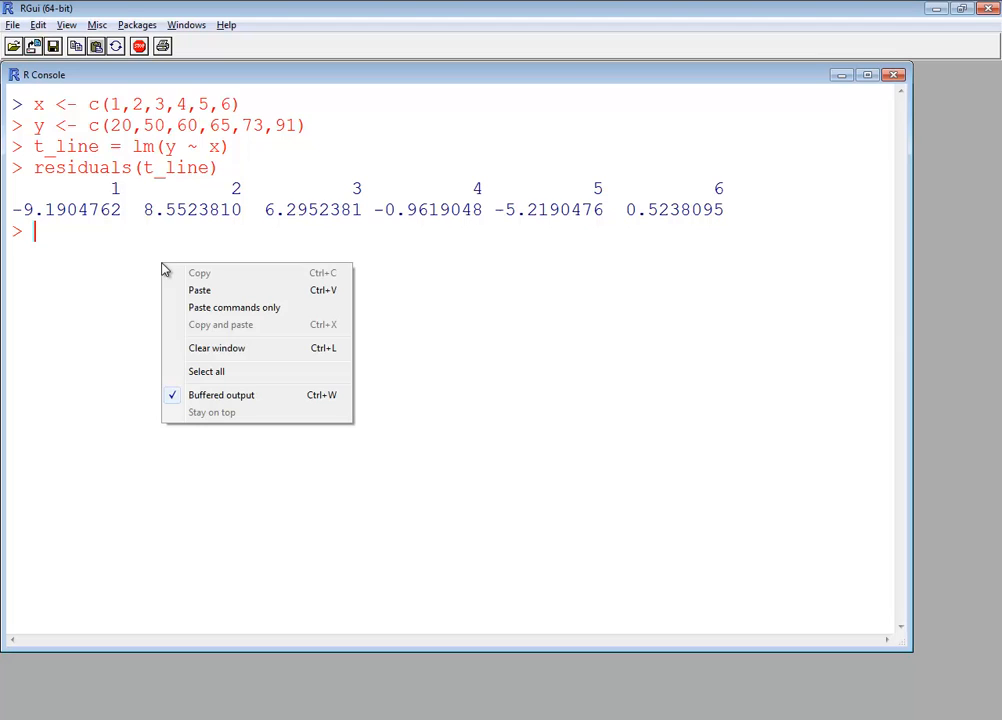
- Clear the previous commands and residuals output from the RGui console window
click(217, 348)
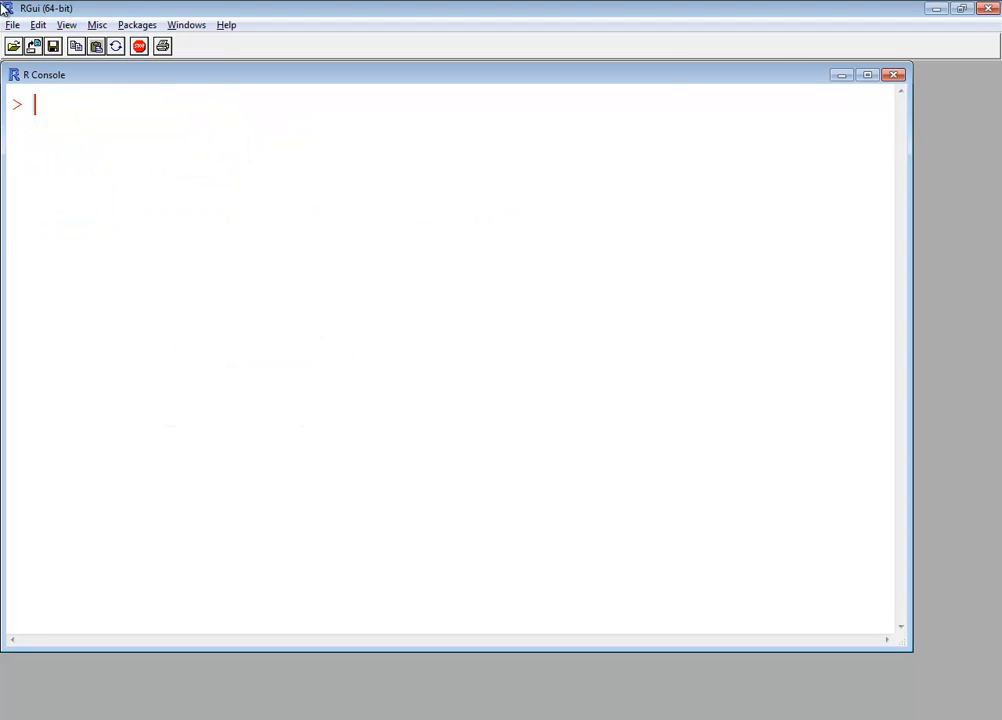
click(12, 24)
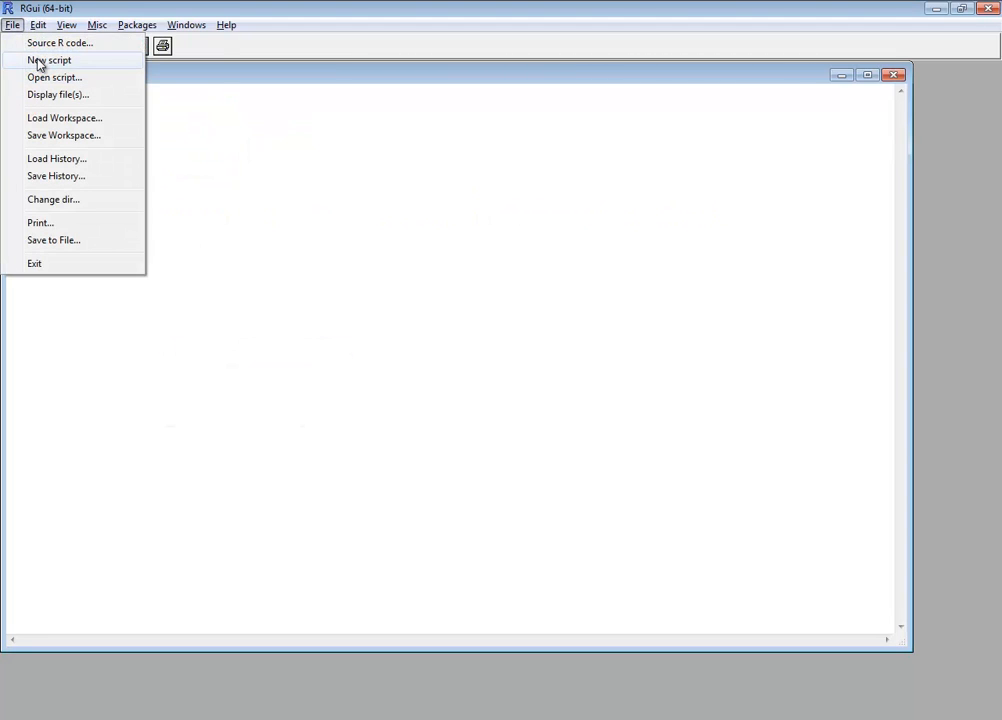
- Create a new script saved as Sum_of_the_Squared_Residuals.R in Documents
click(48, 60)
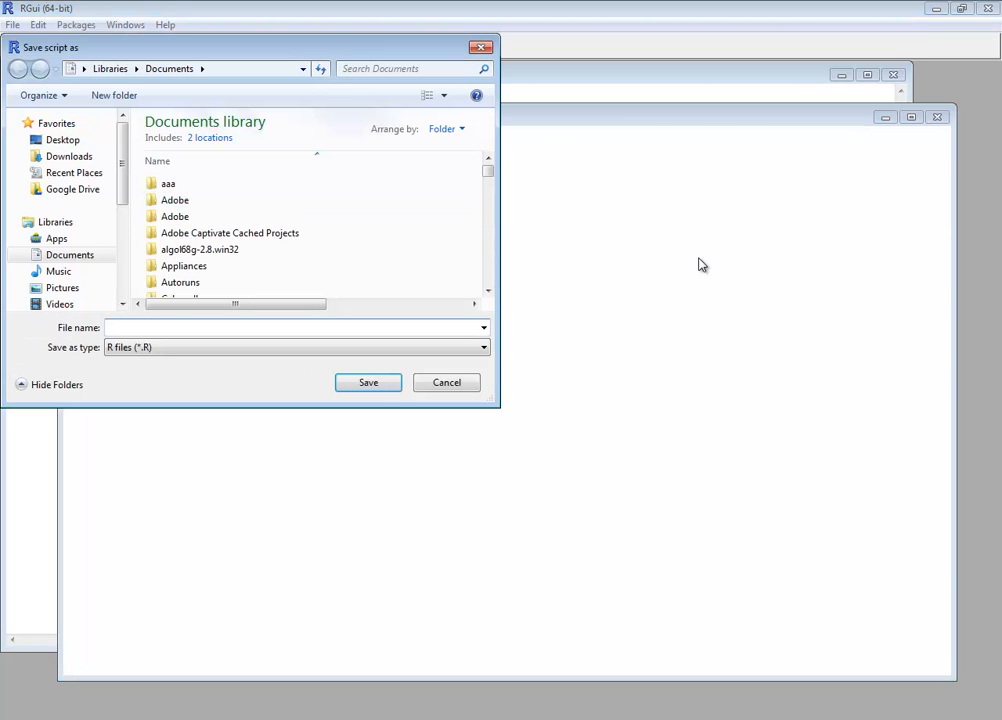
text(Su)
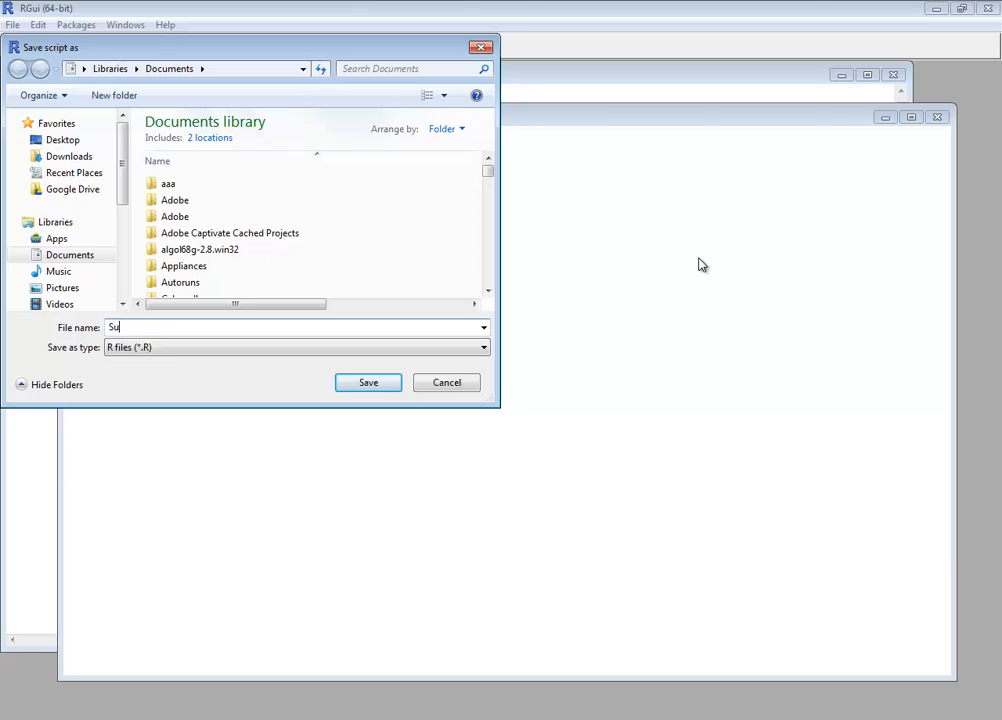
text(m_of)
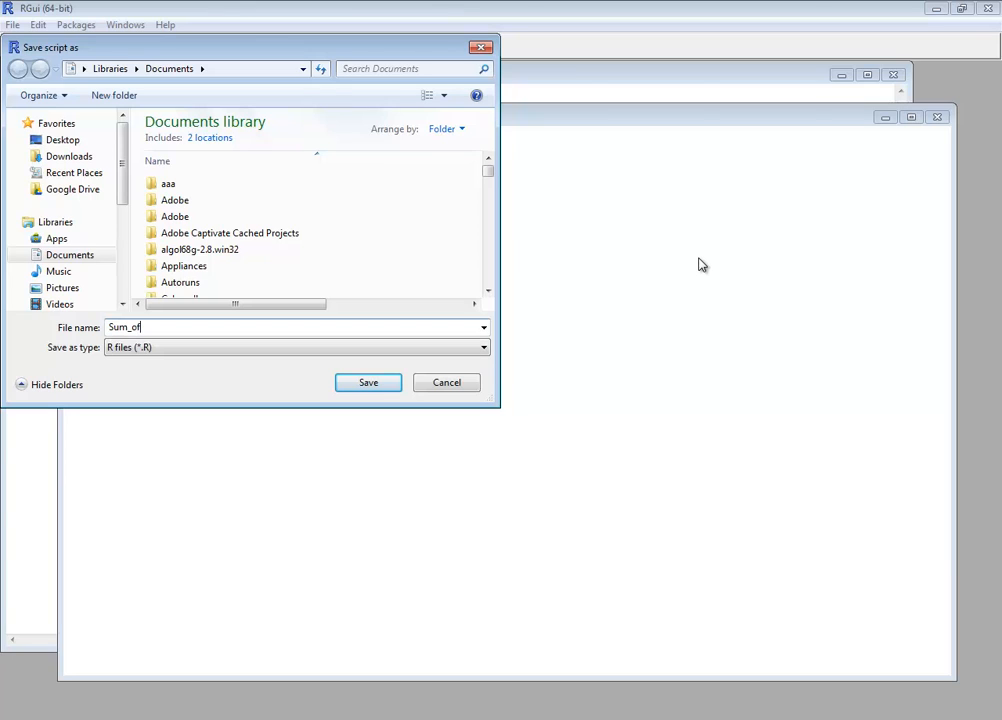
text(the_Squ)
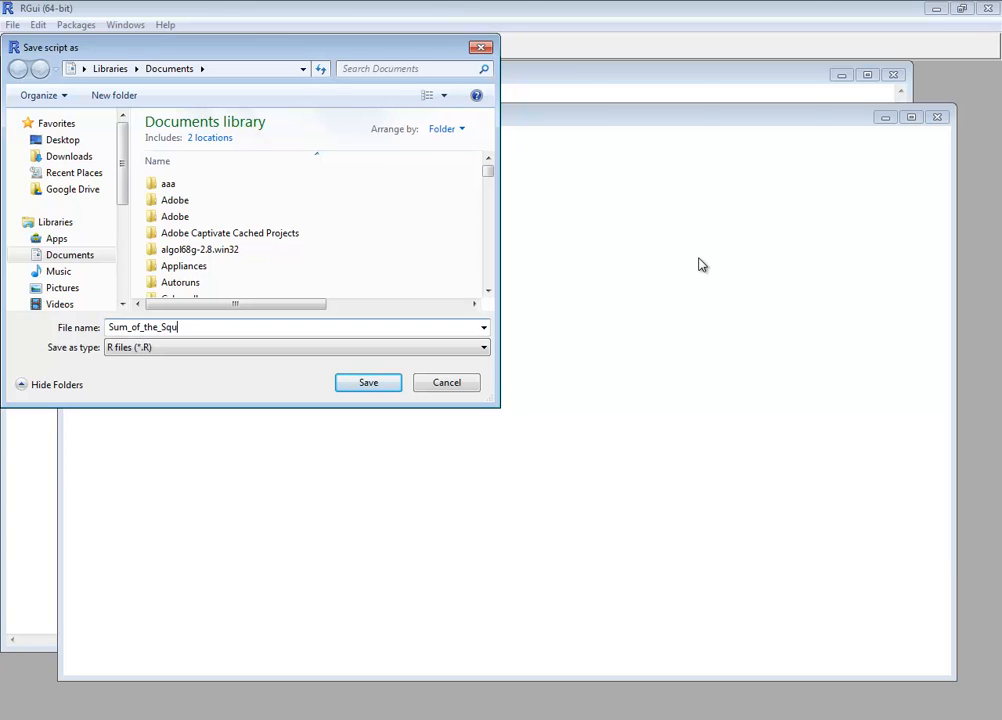
text(ared_REs)
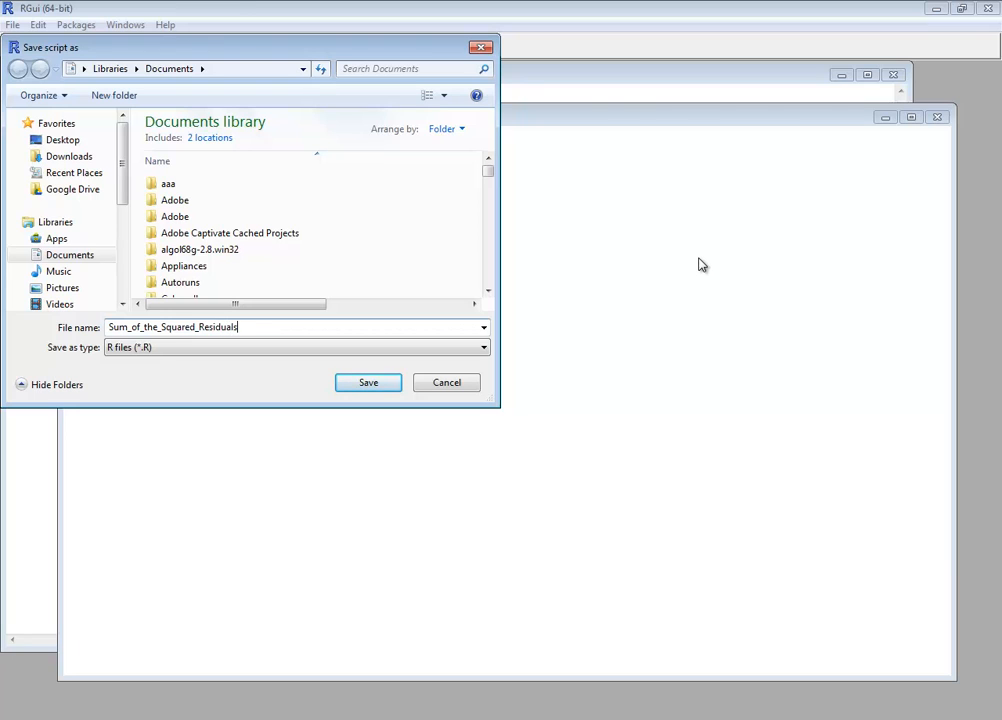
click(367, 382)
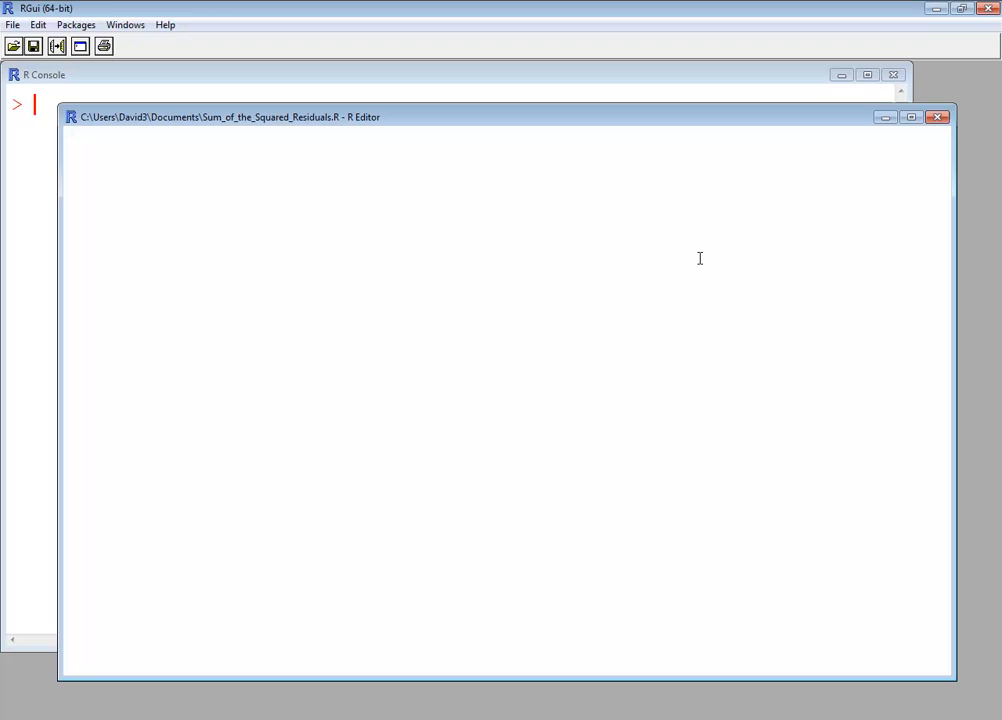
- Type x <- c(1,2,3,4,5,6) and y <- c(20,50,60,65,73,91) as two script lines
text(x <- c(1,2,3)
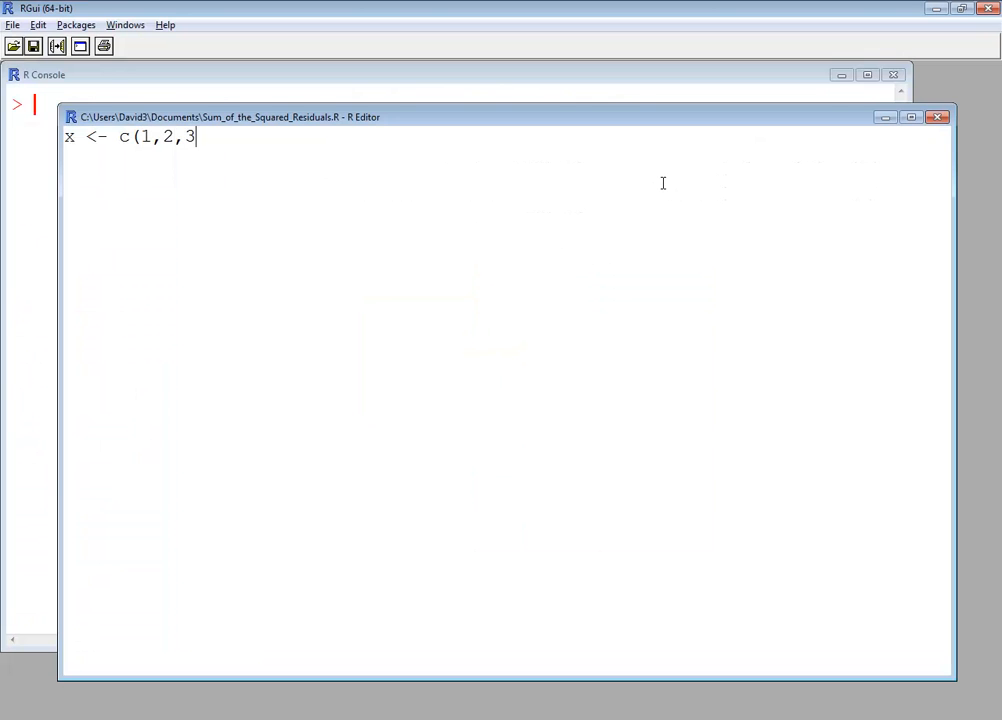
text(,4,5,6))
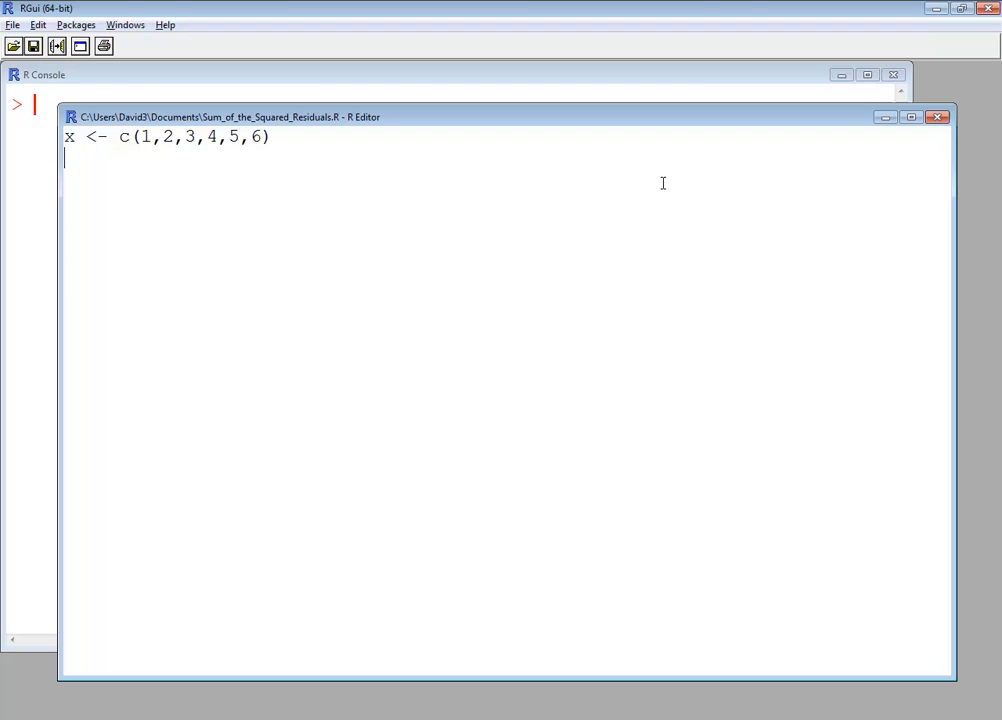
text(y <- c(20,50,60,)
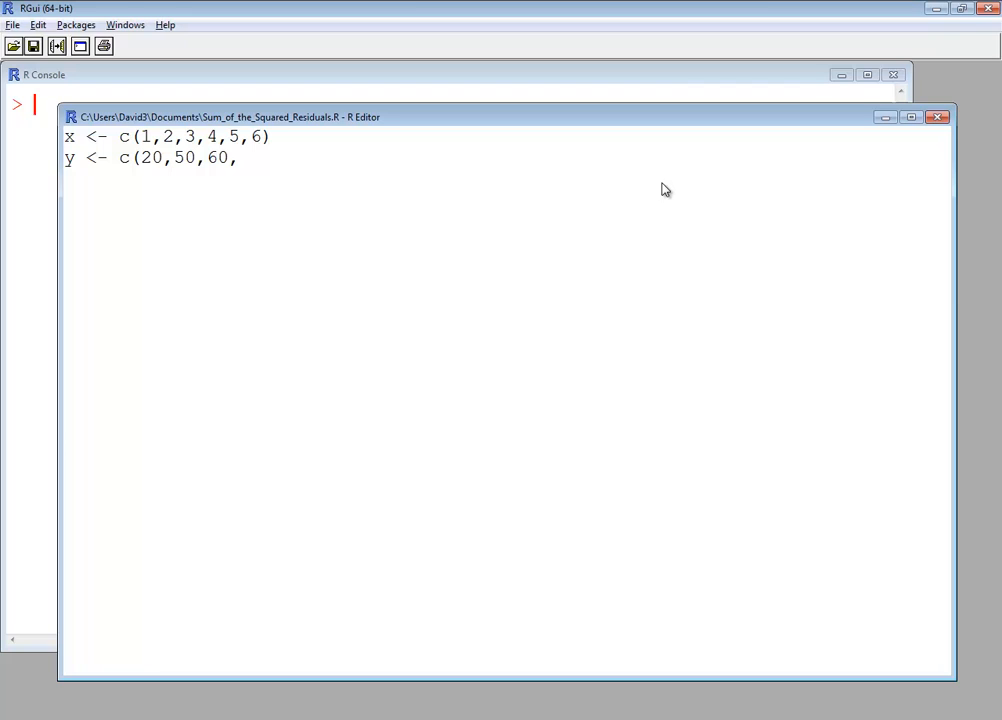
text(65,73,91)
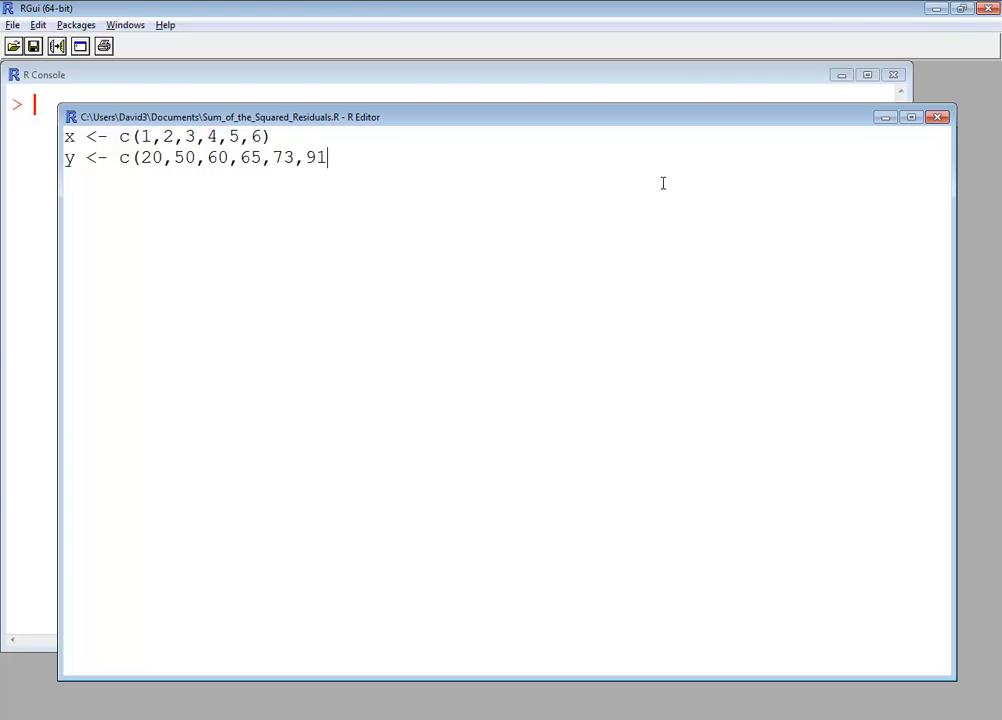
key(Return)
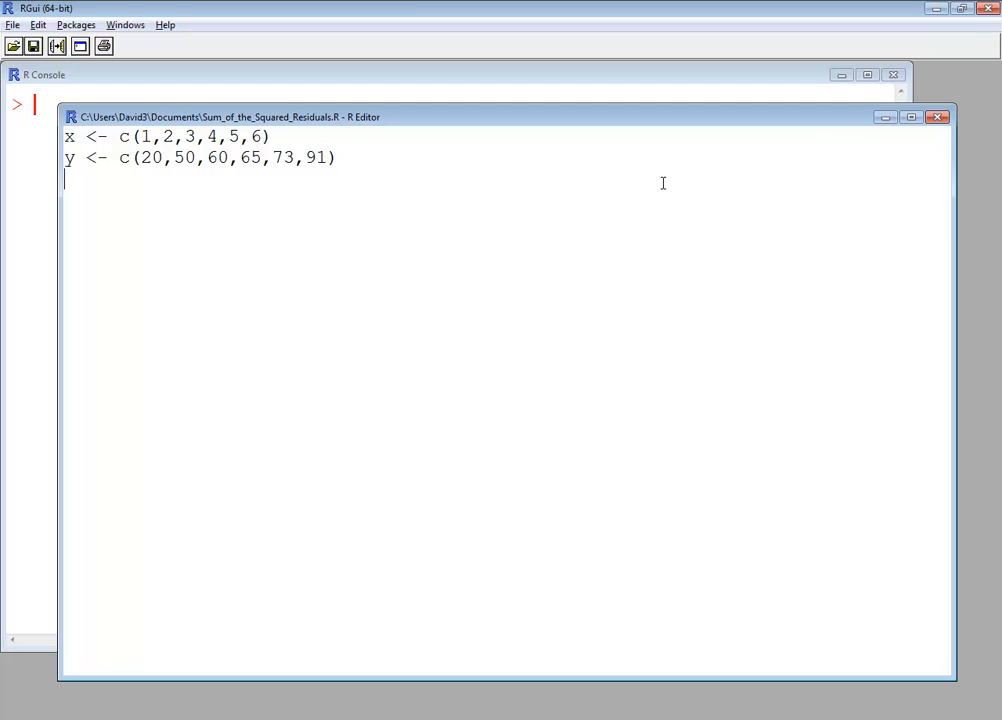
- Add the third line t_line = lm(y ~ x), correcting the x in the formula
text(t)
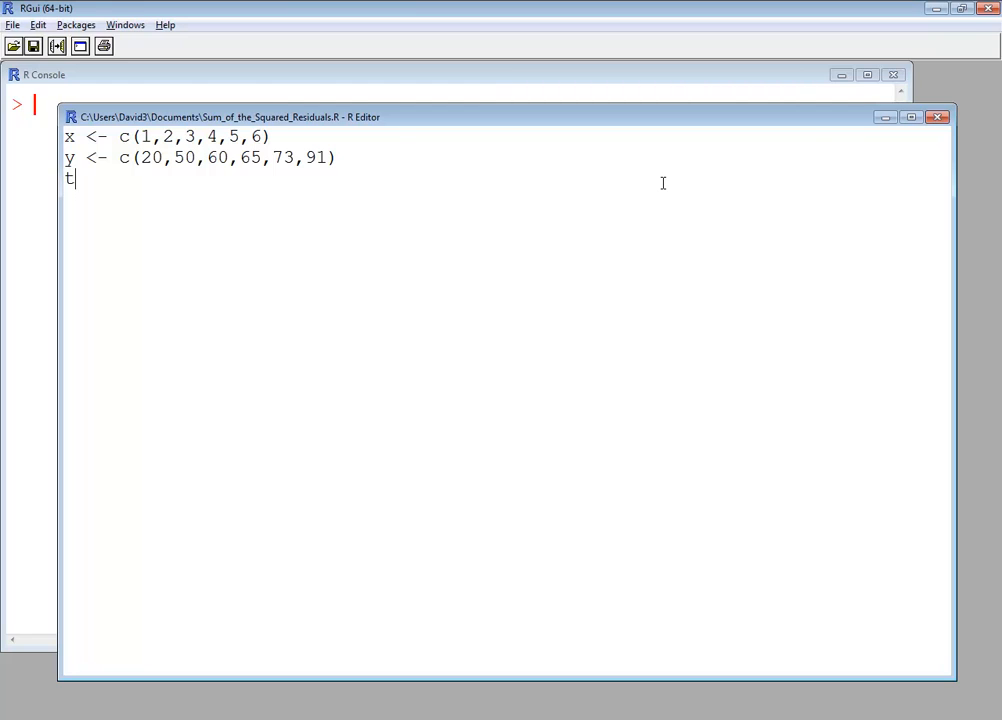
text(_line)
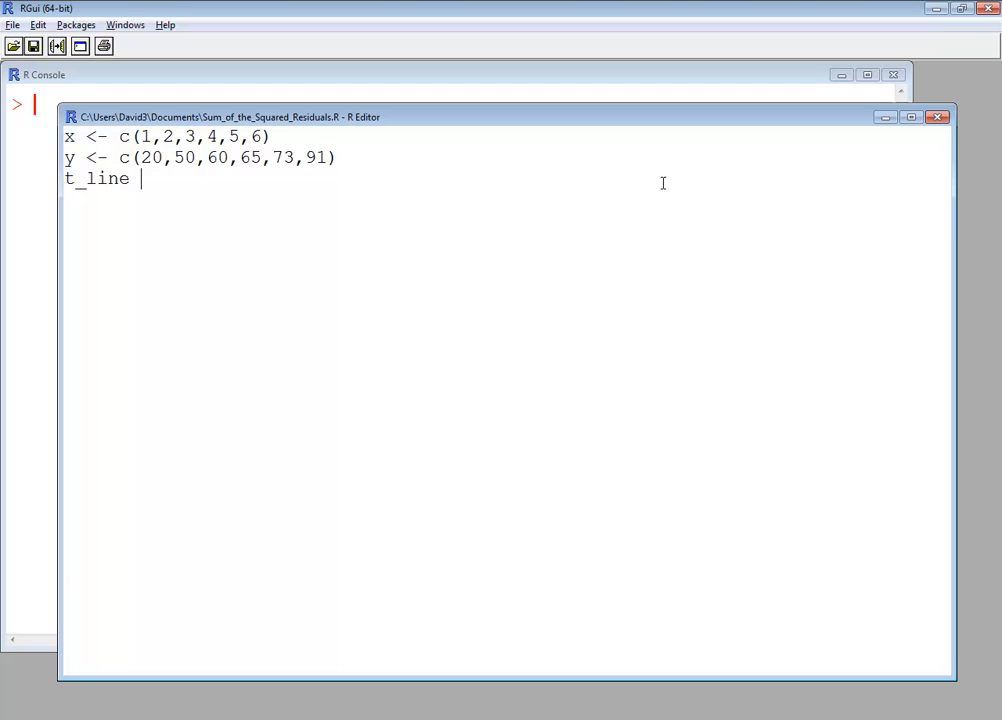
text(= lm)
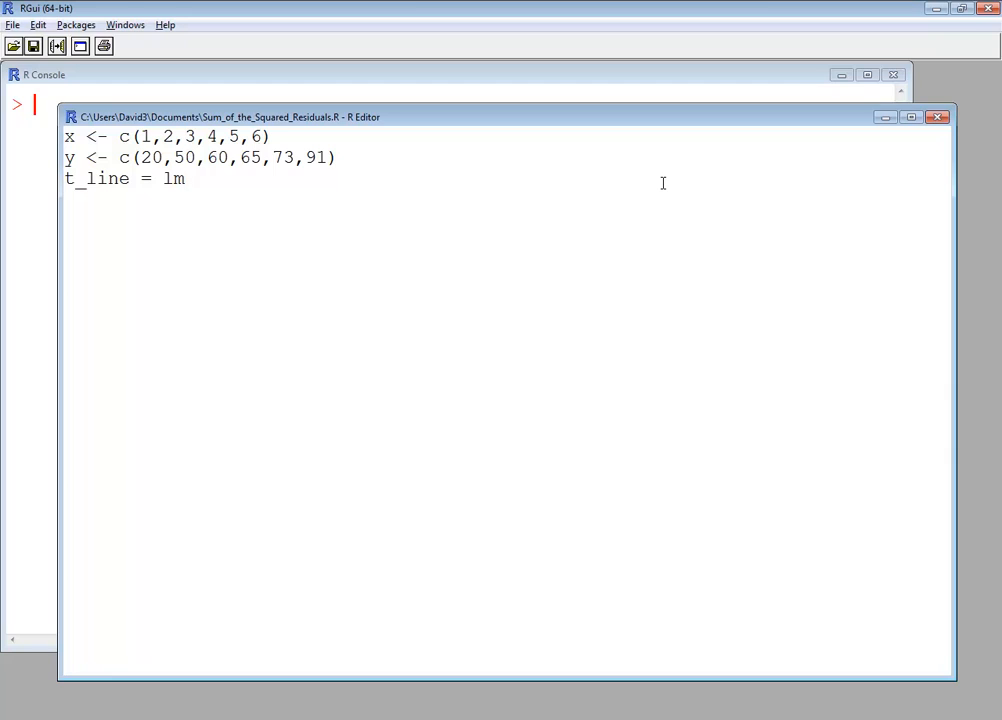
text(()
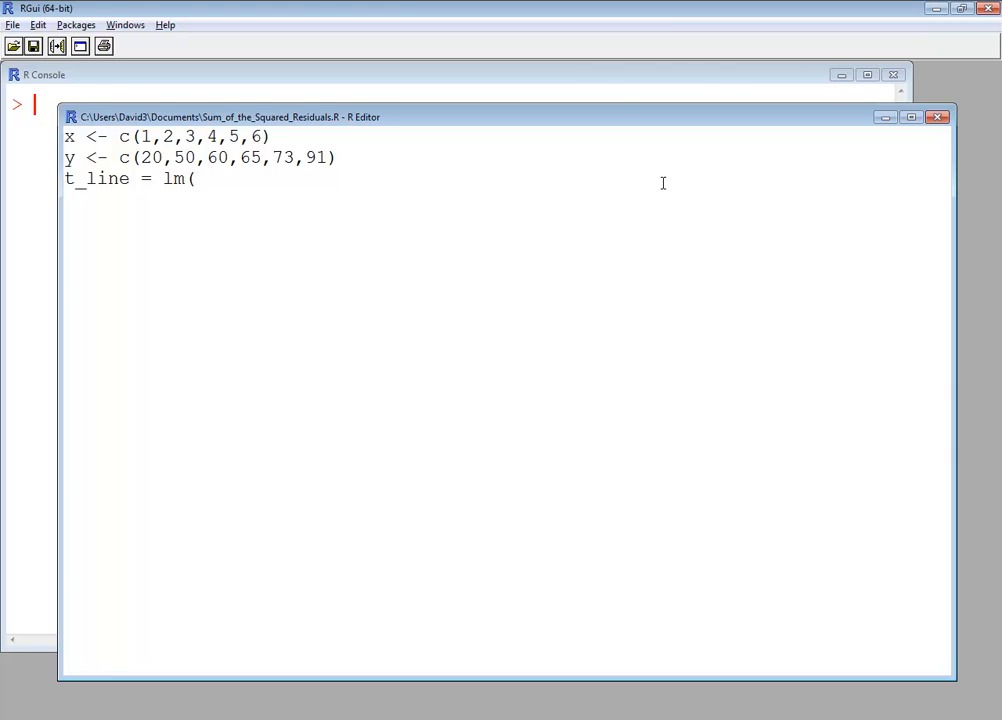
text(y ~)
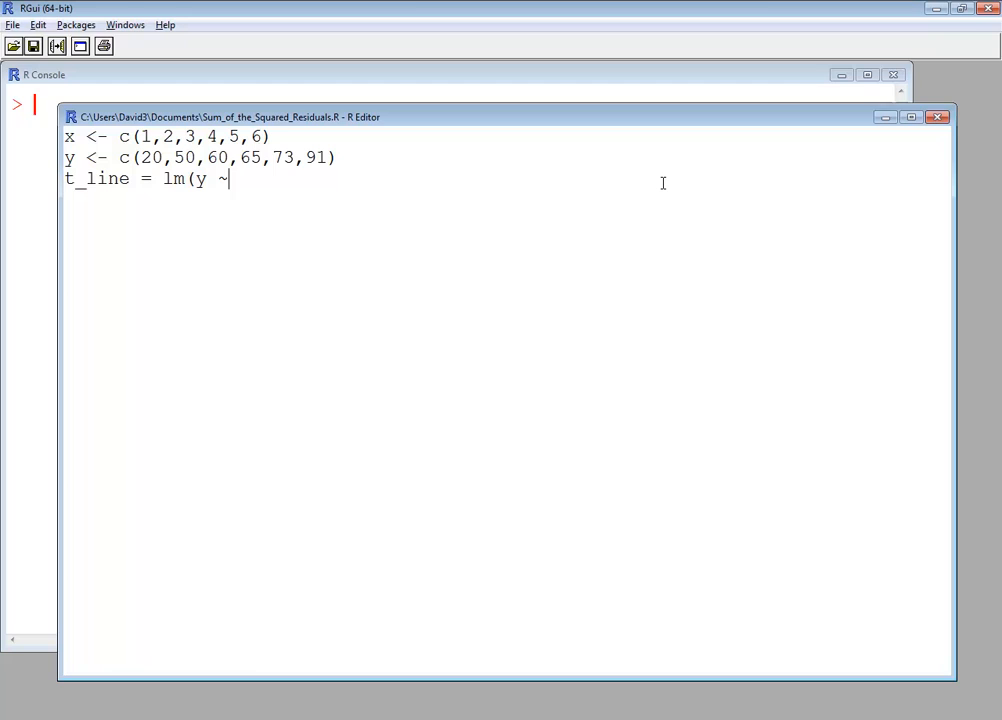
text(x))
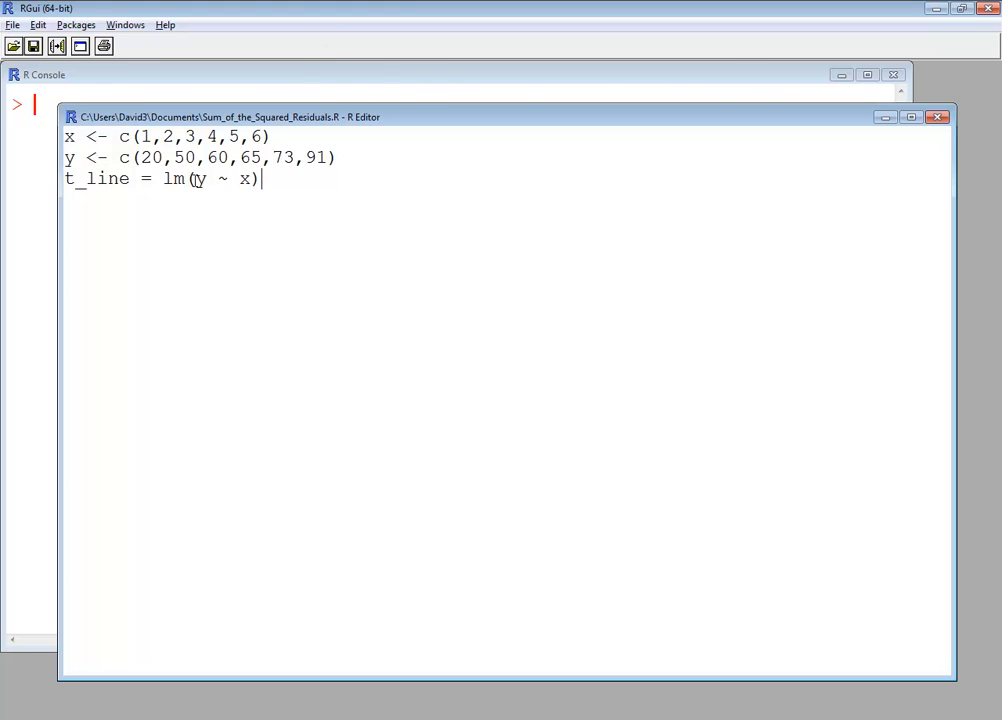
double_click(221, 178)
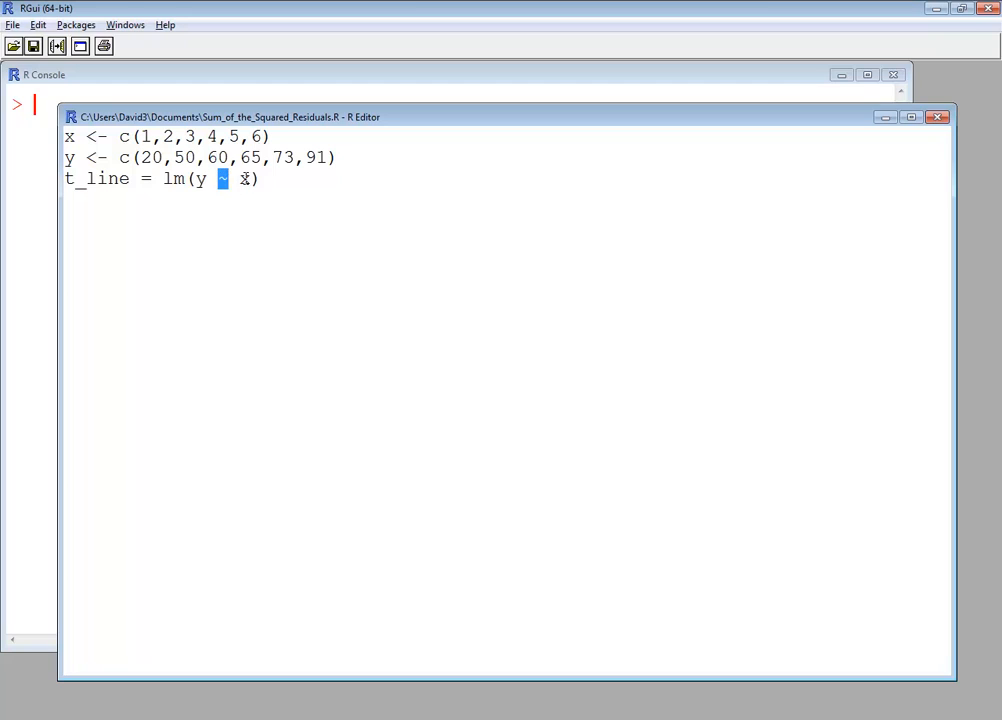
text(x)
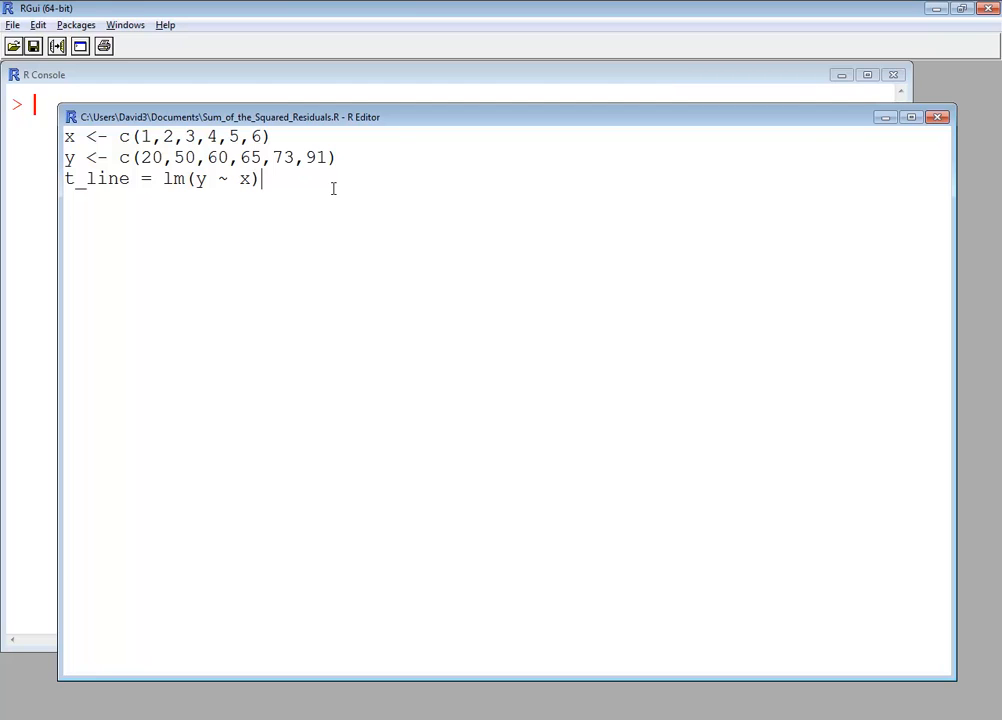
key(Return)
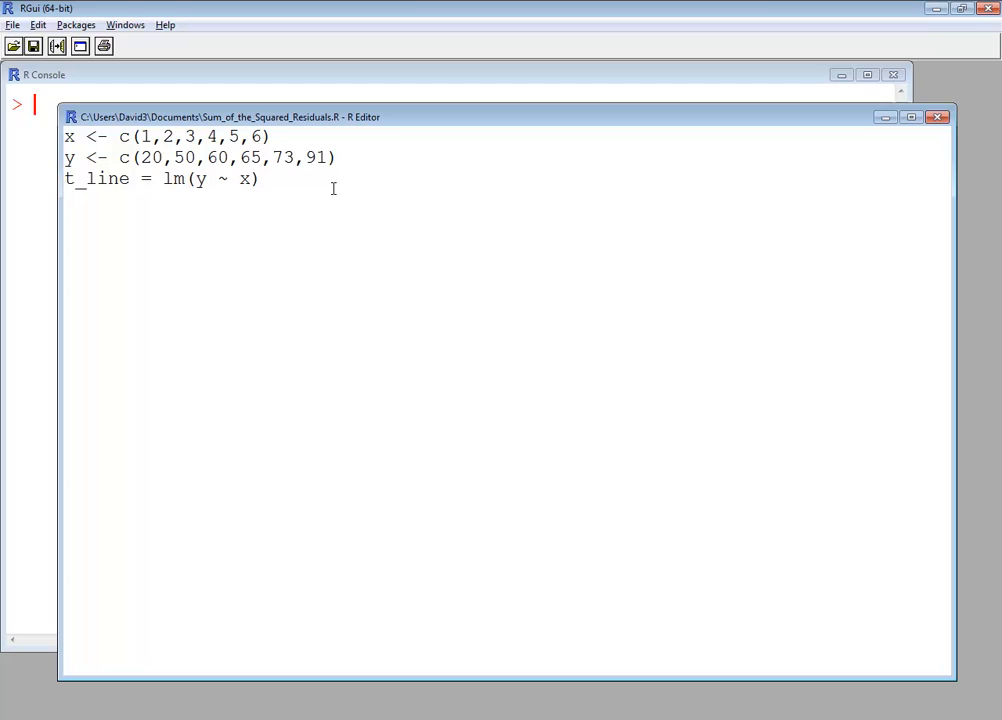
- Add residuals(t_line) as the fourth line and run the whole script in the console
text(res)
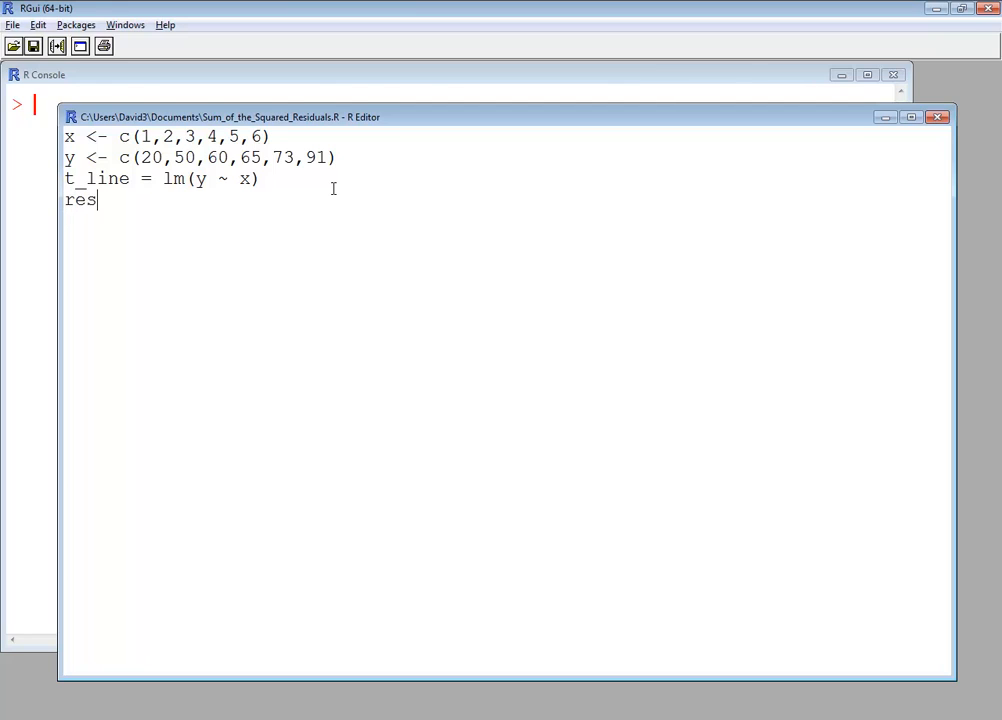
text(iduals)
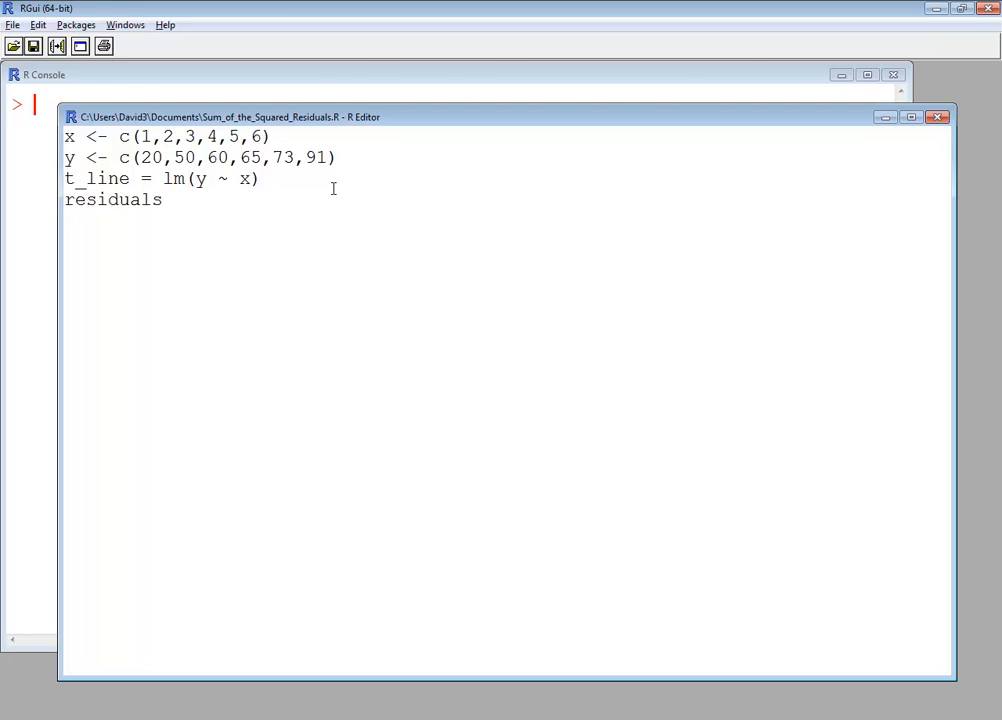
text((t_line)
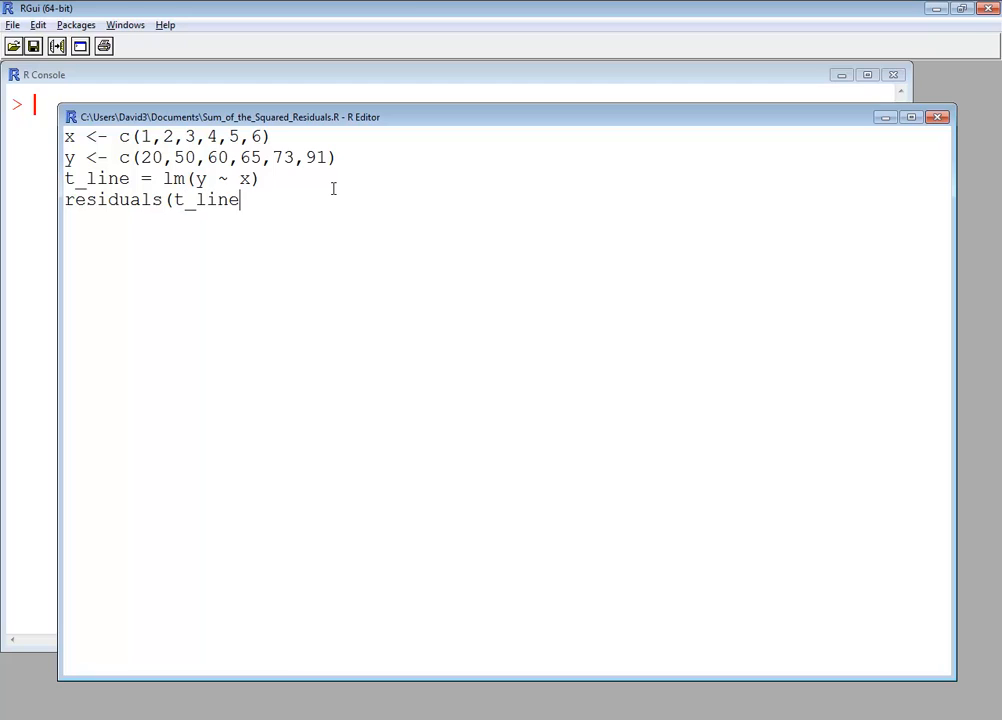
text())
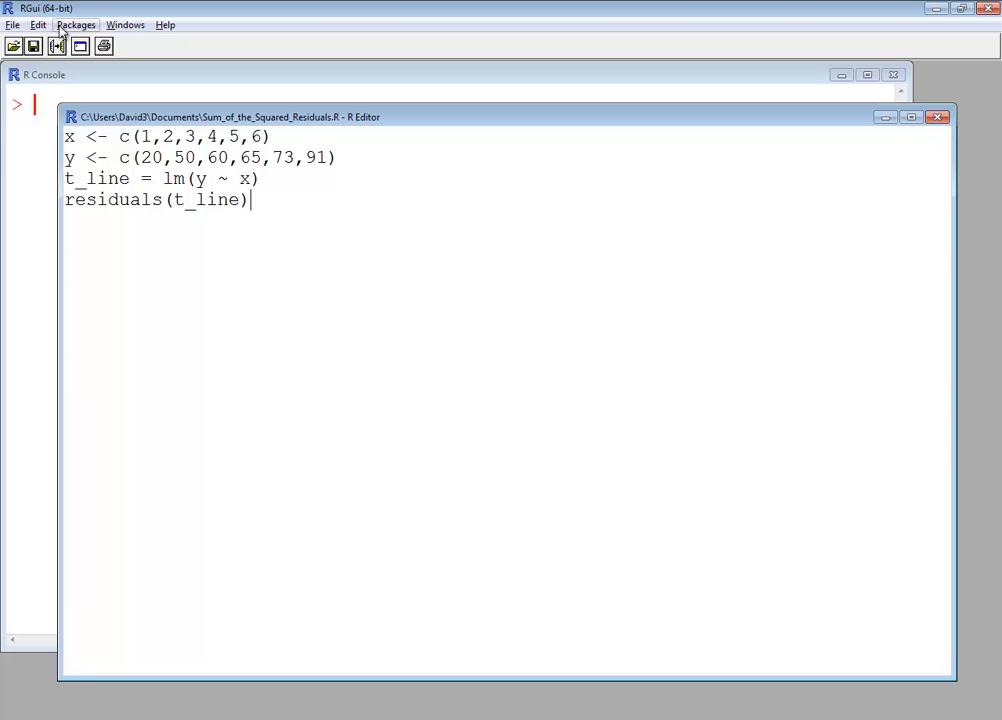
click(37, 24)
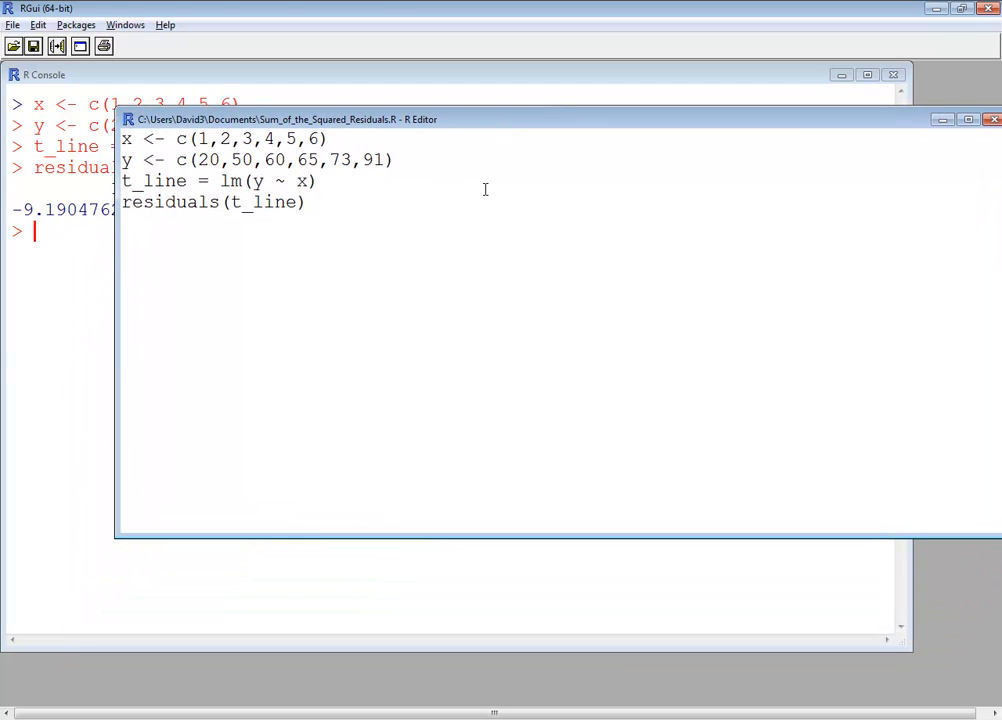
- Change the fourth line to residuals(t_line)^2 and rerun the entire script
text(^)
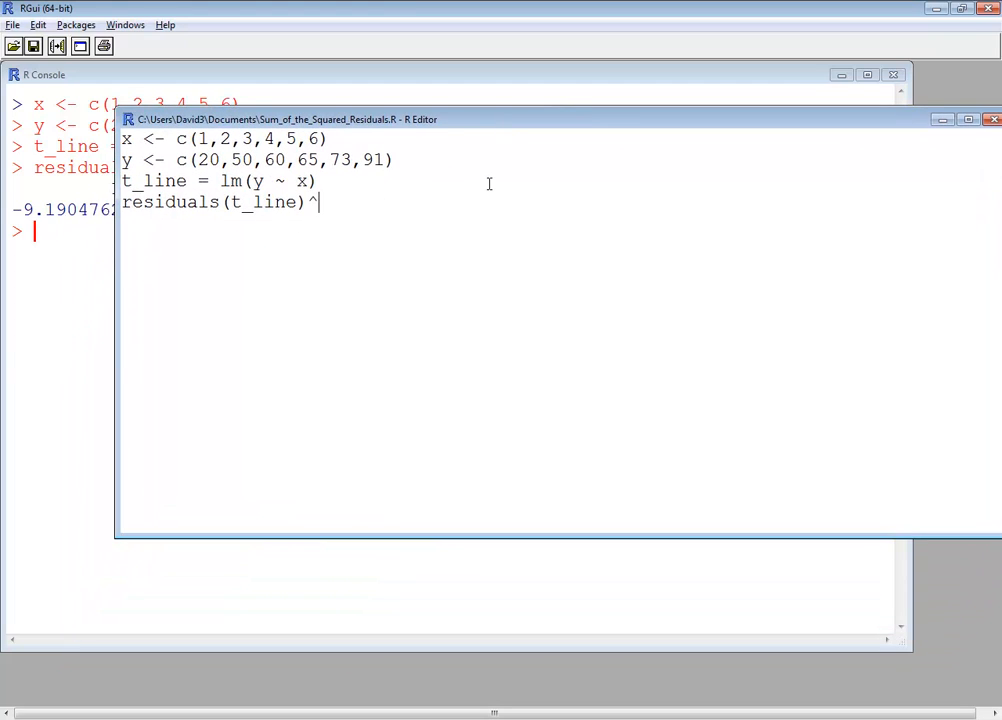
text(2)
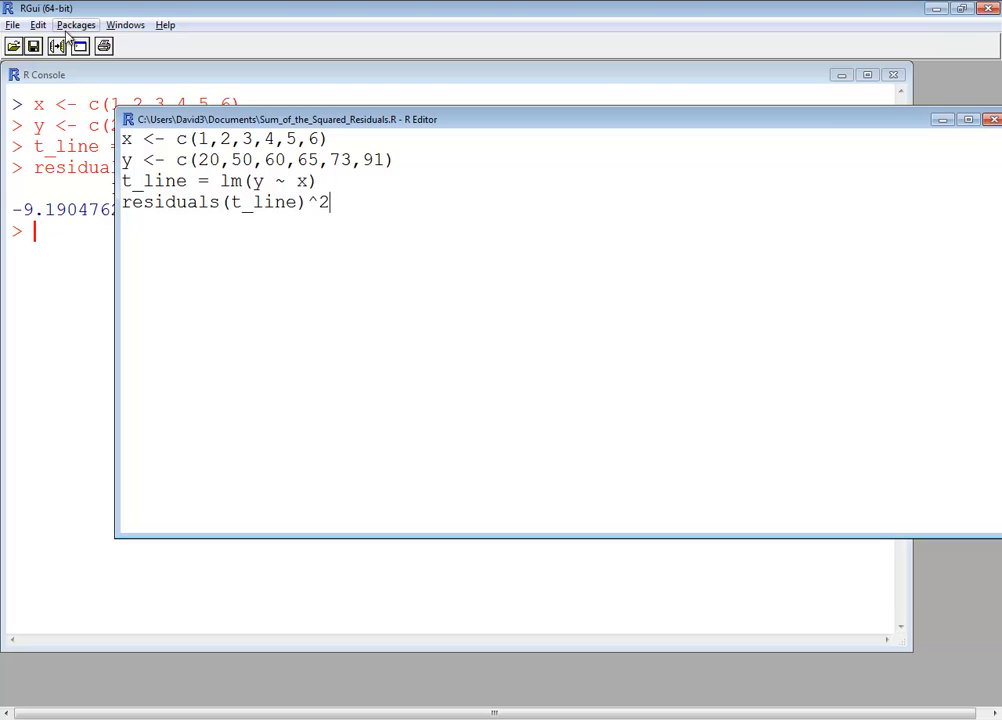
click(38, 25)
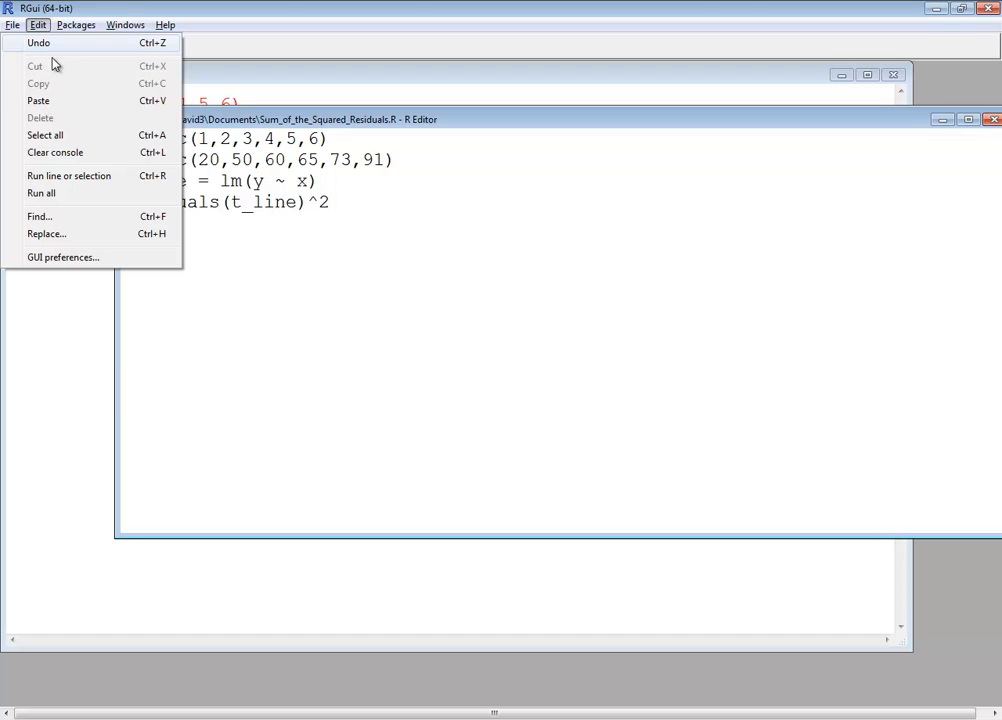
mouse_move(42, 193)
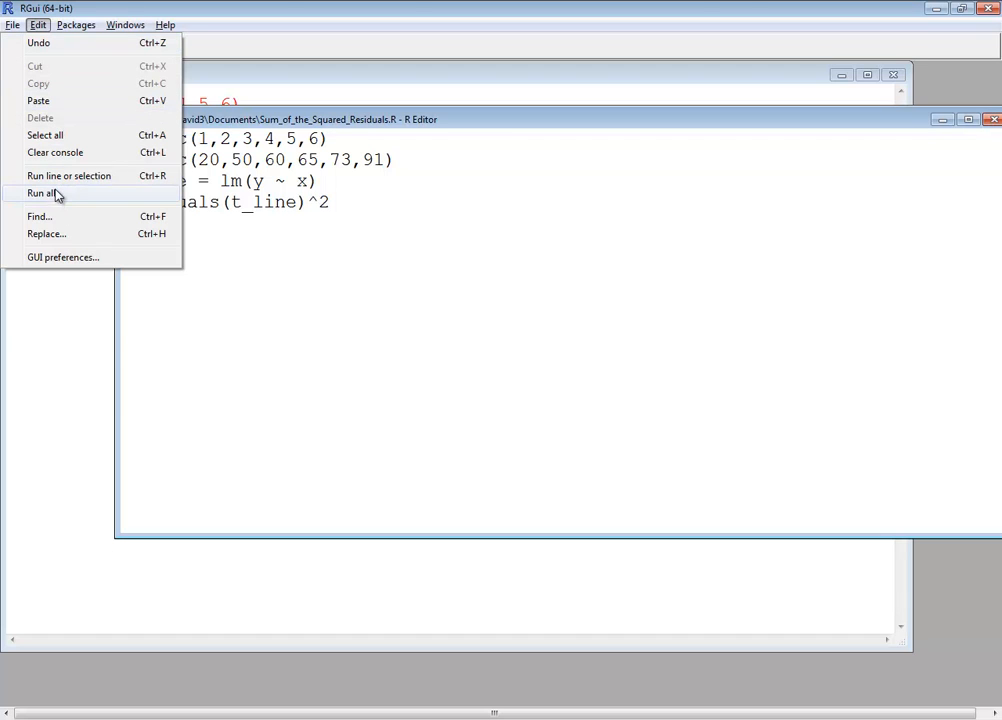
click(44, 193)
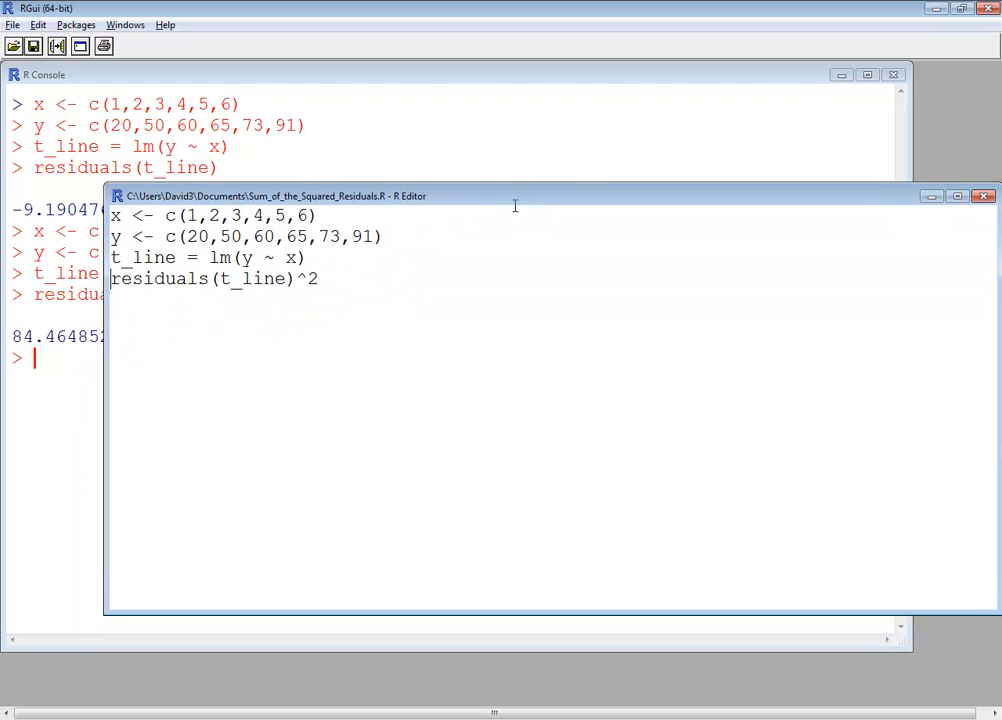
- Wrap the line as sum(residuals(t_line)^2) and save, giving a total near 225.6
text(sum()
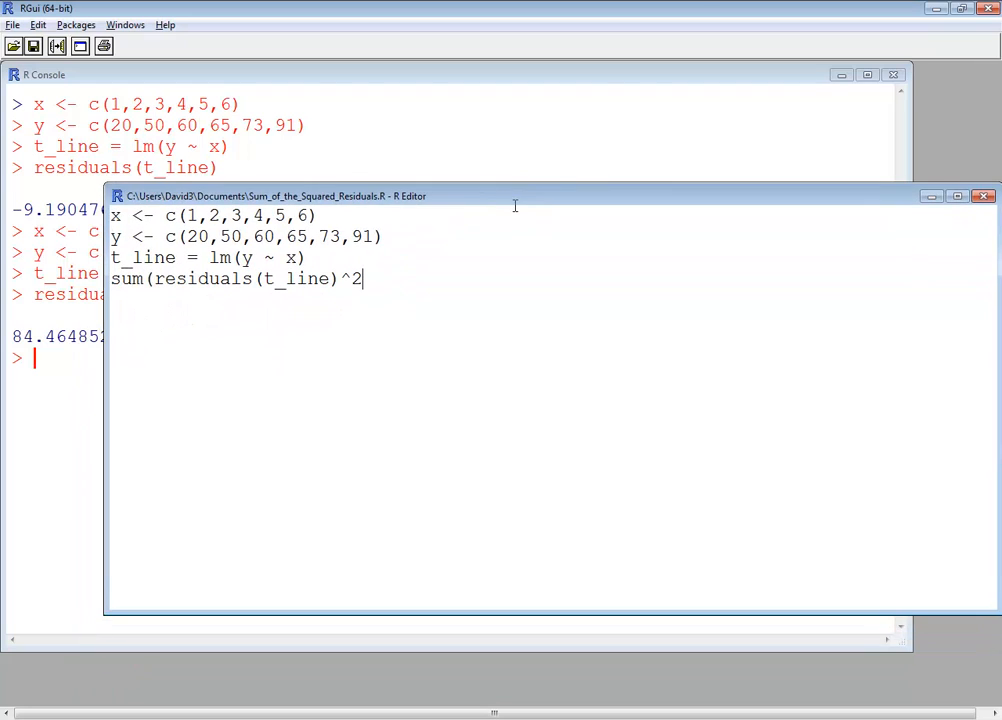
text())
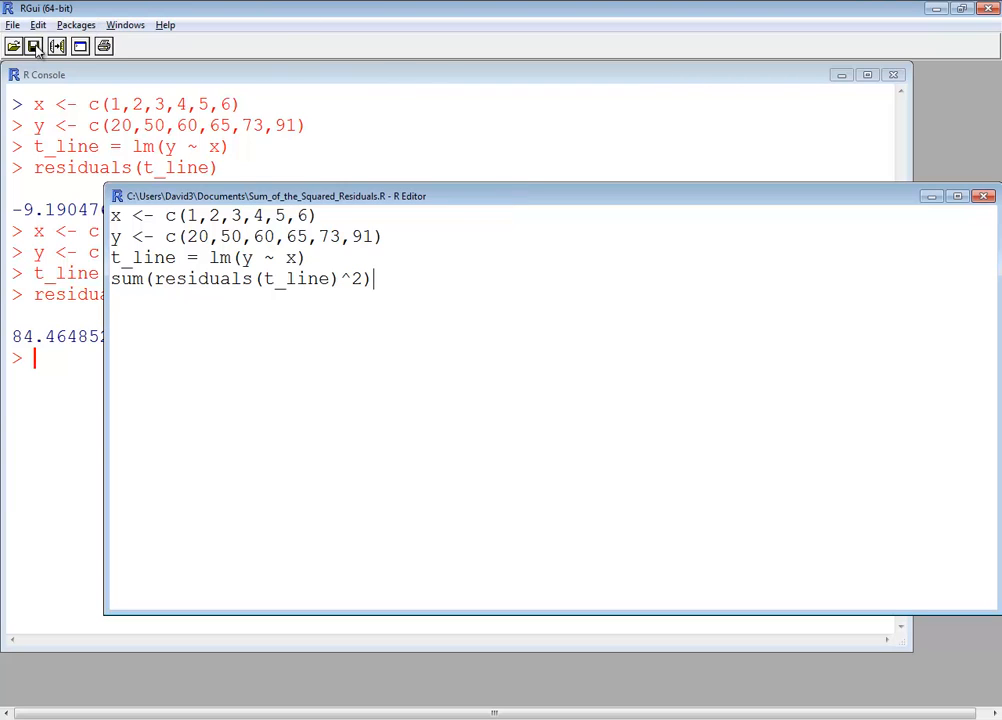
click(38, 25)
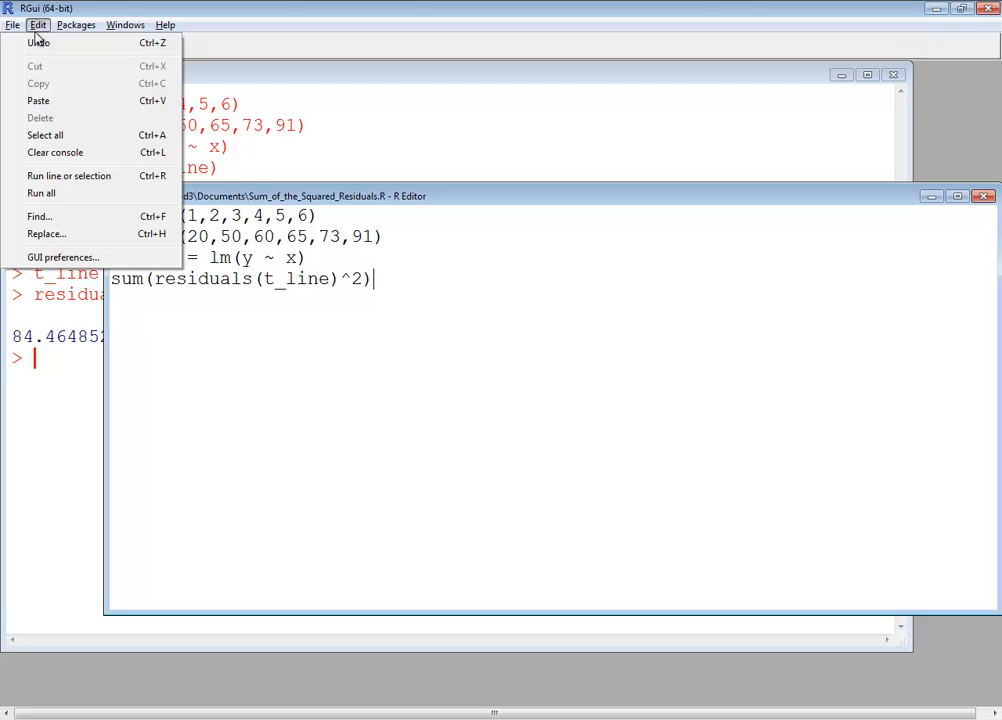
click(41, 193)
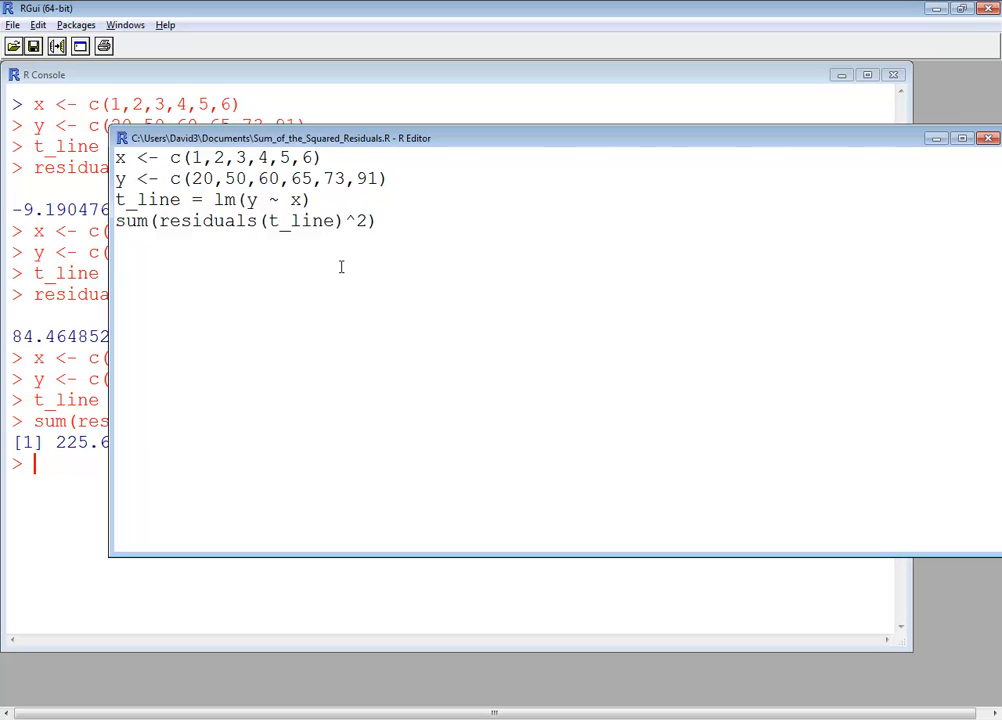
mouse_move(313, 221)
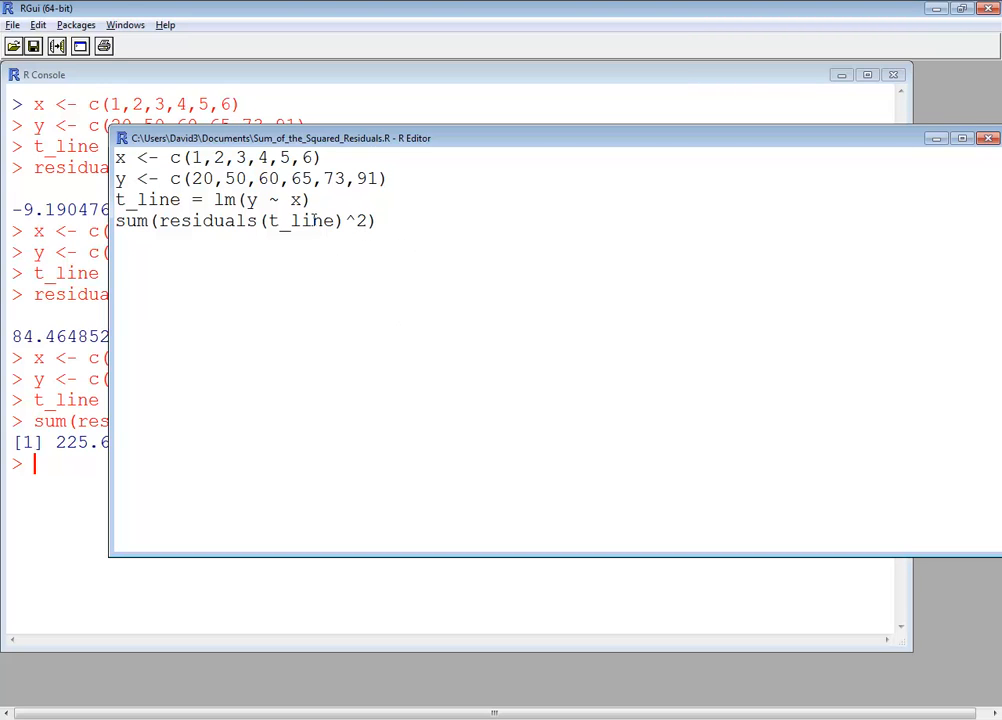